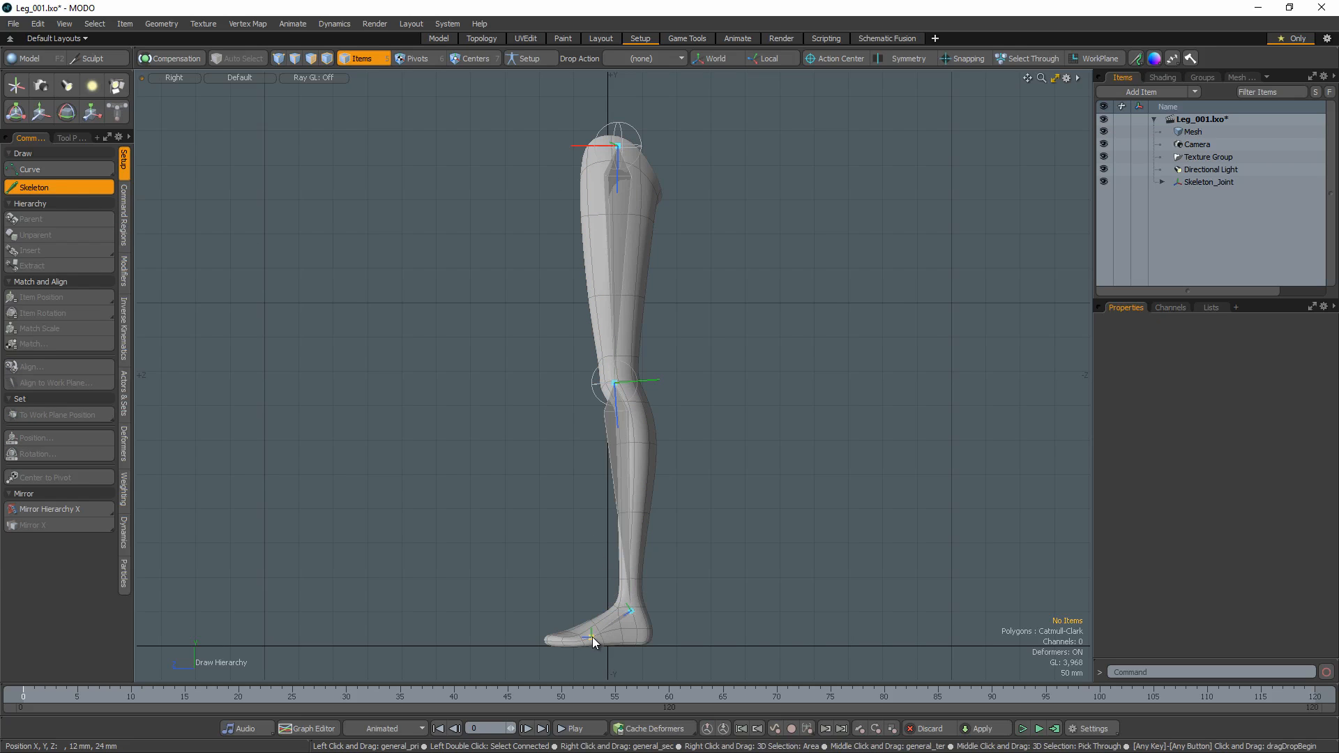
Step: Finish drawing the skeleton, select the Skeleton_Joint chain, and zero all its transforms
click(1206, 182)
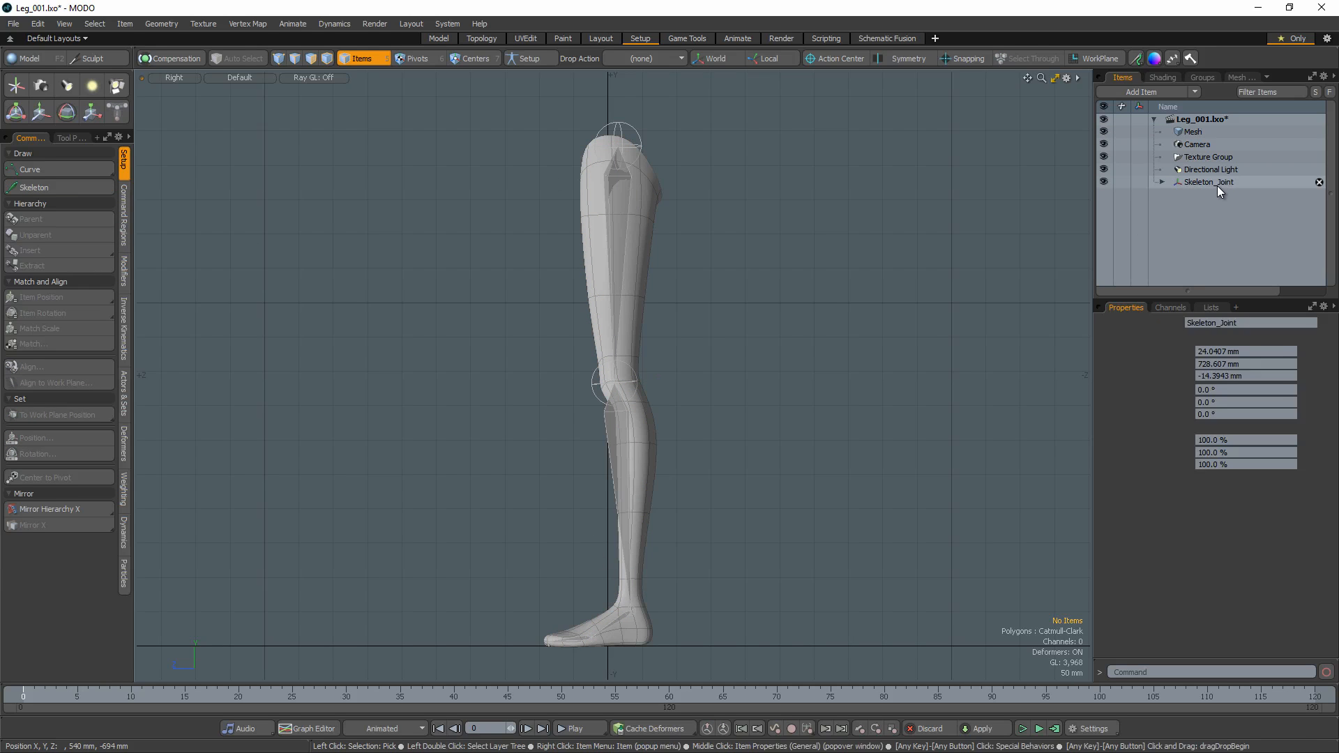
click(1202, 478)
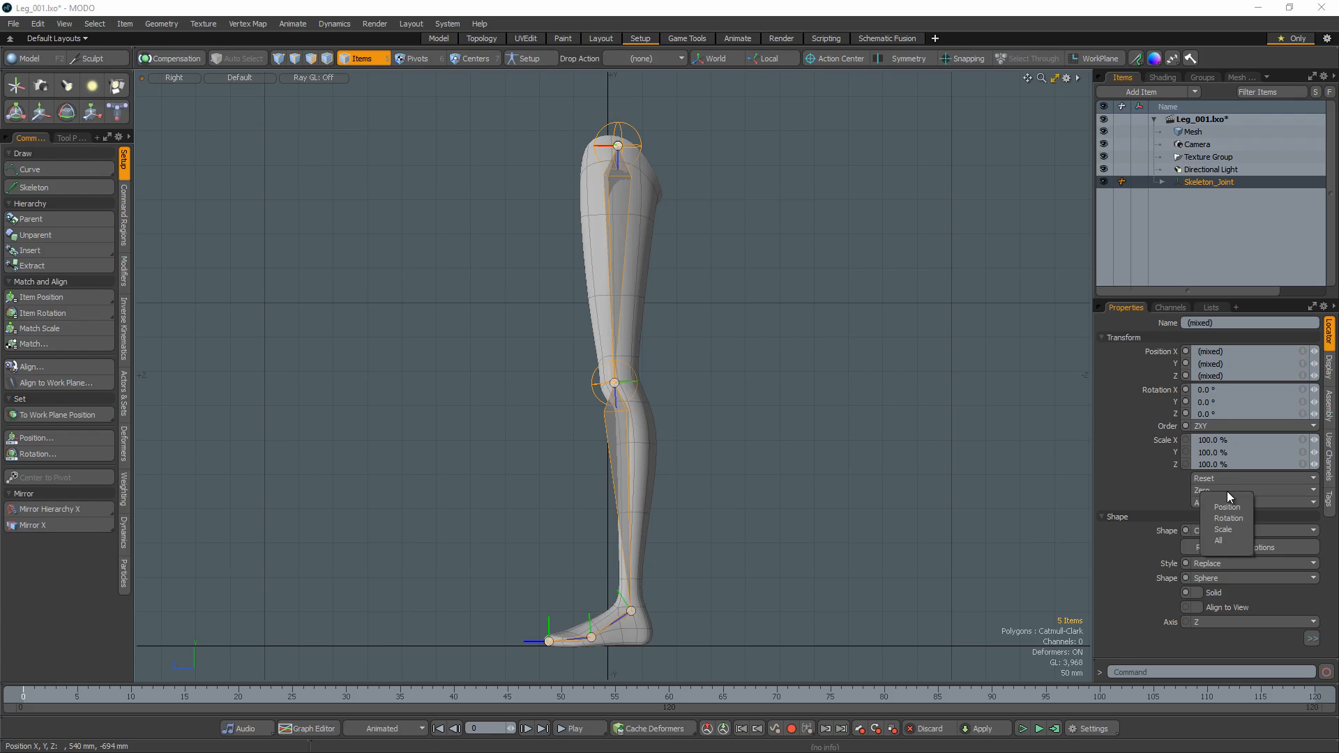
click(1227, 507)
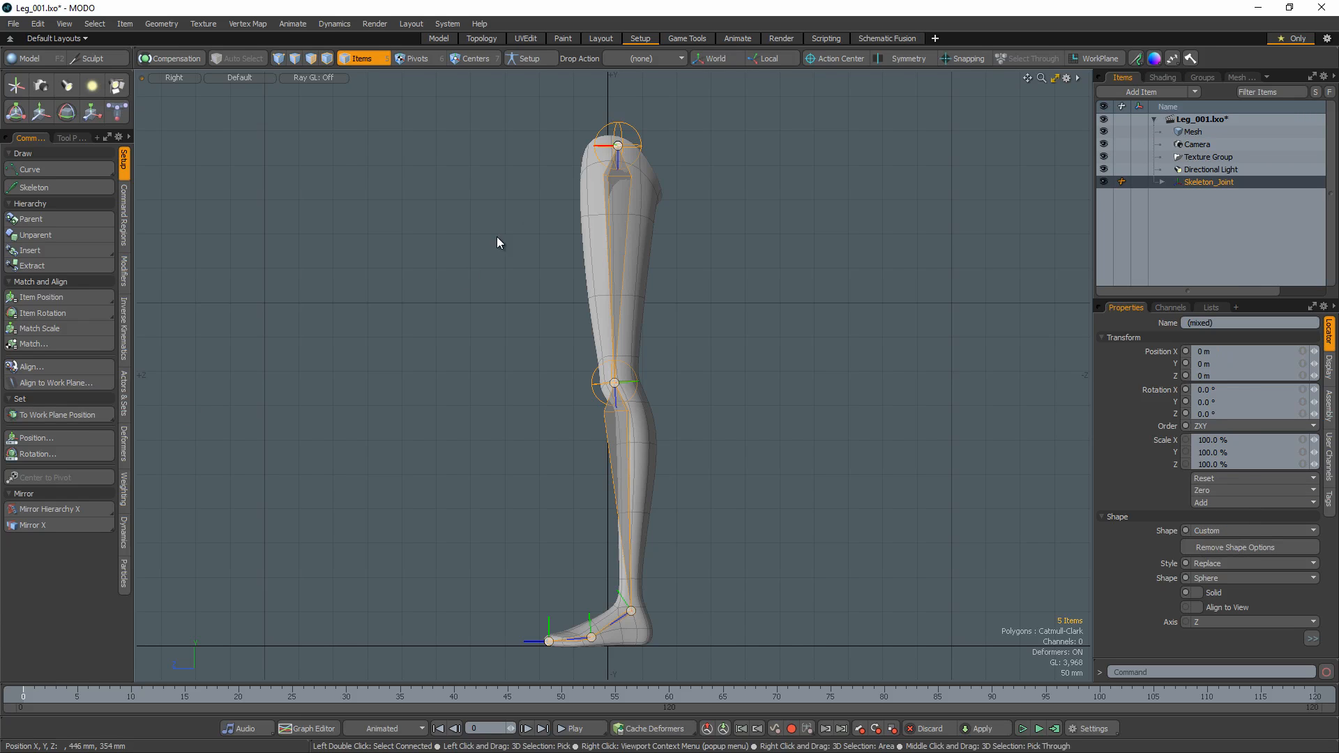
Step: Enable Setup mode and expand Skeleton_Joint to reveal its five nested joints
click(529, 58)
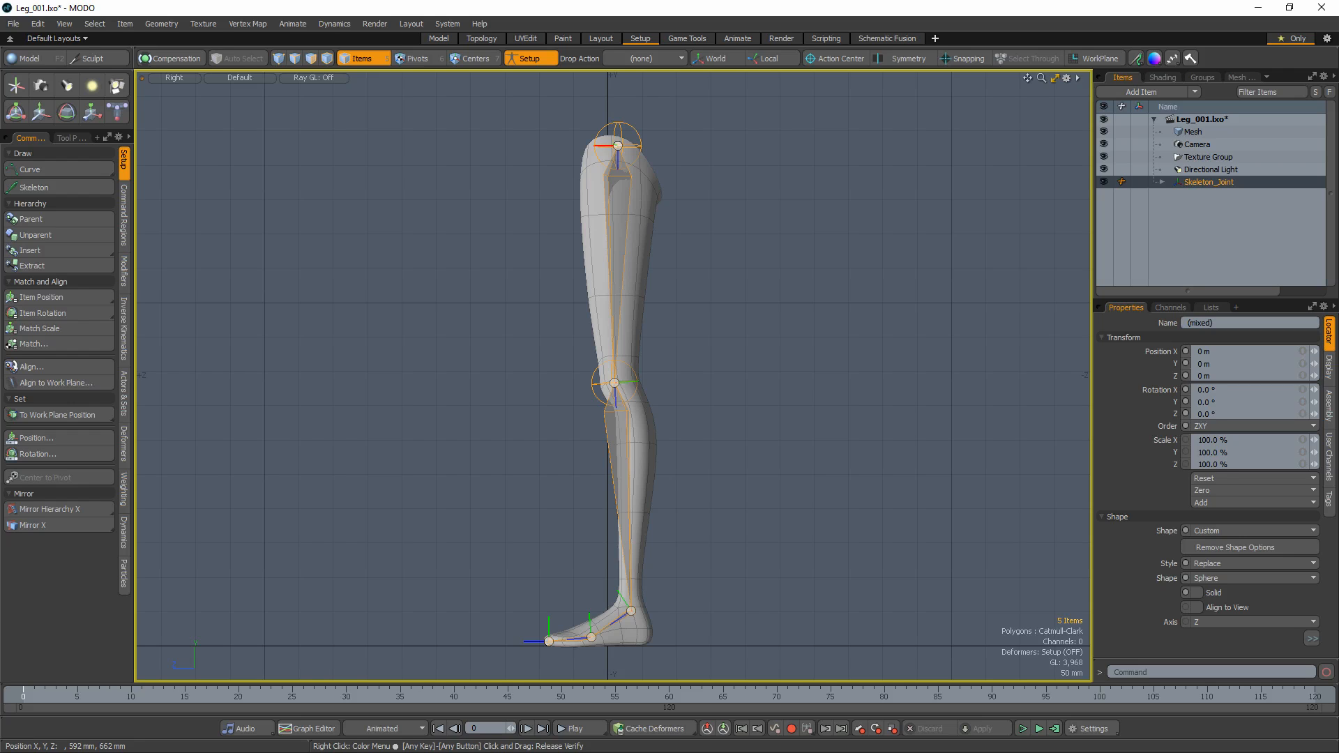
click(1160, 182)
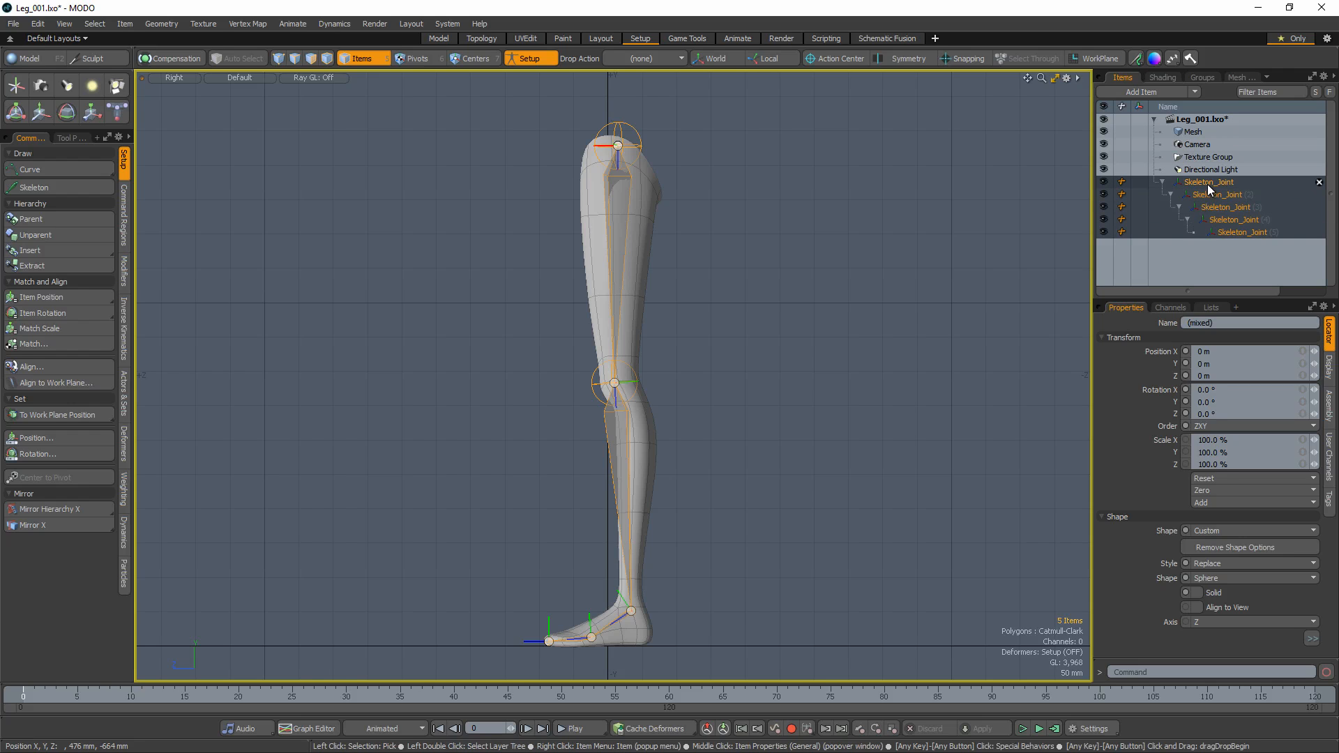
Step: Bind the Mesh to the root Skeleton_Joint using Smooth (Distance) bind type
click(1191, 132)
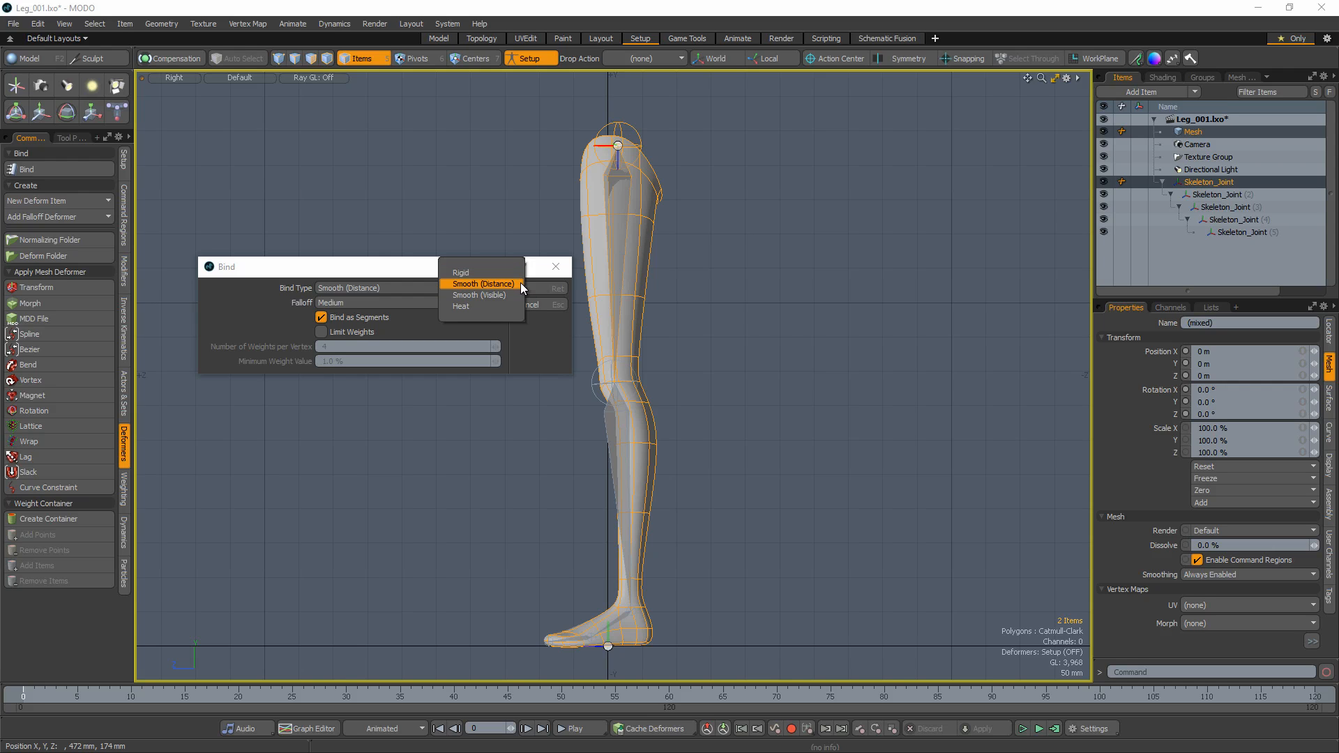
click(483, 284)
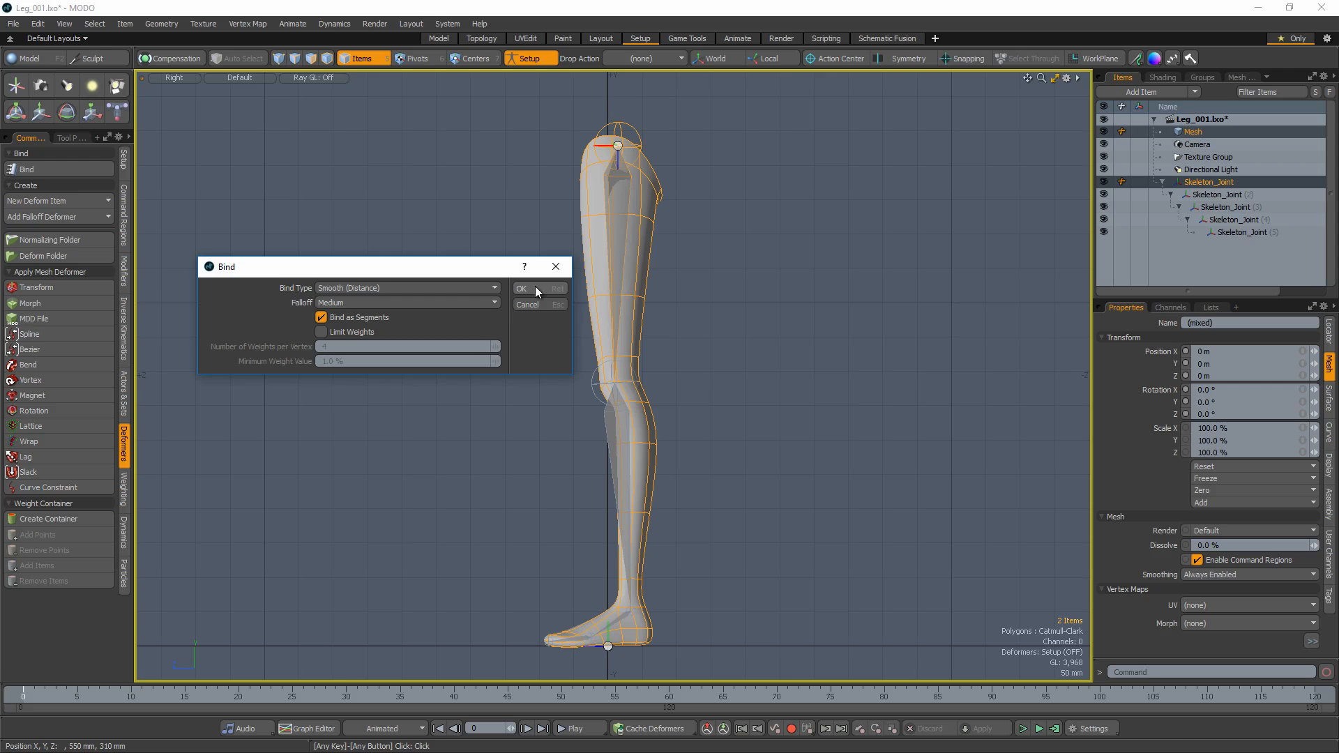
click(522, 288)
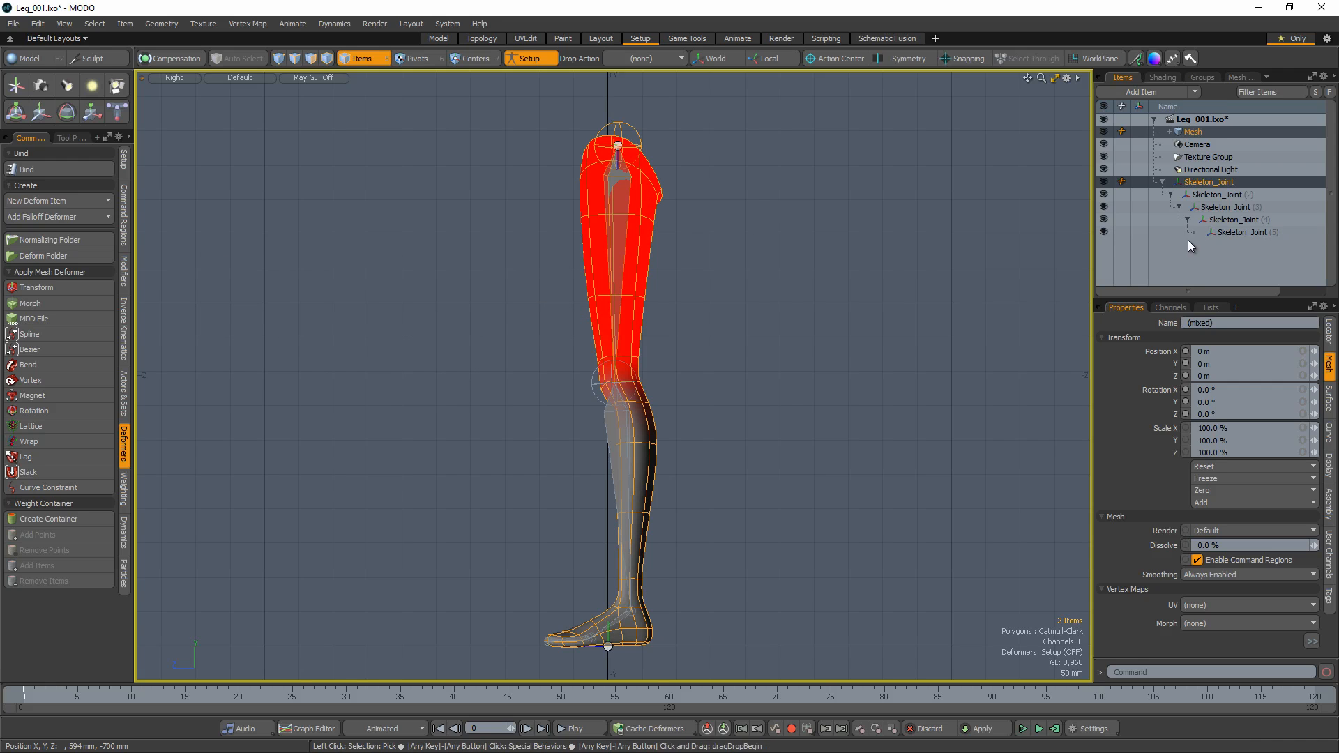